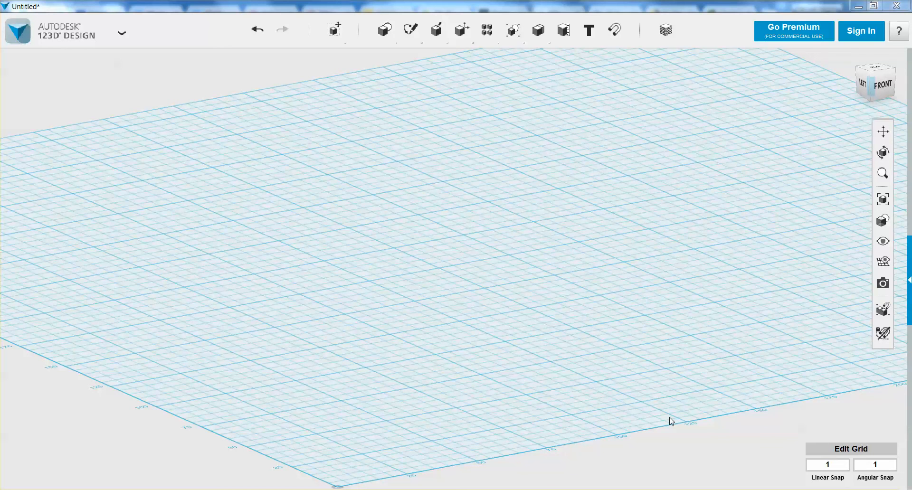
- Insert a Box primitive and place it in the middle of the grid
click(385, 31)
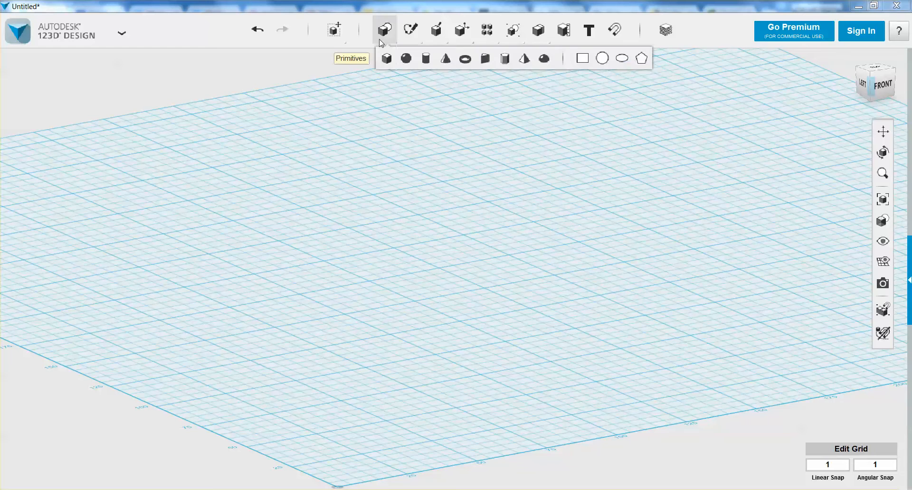
click(386, 58)
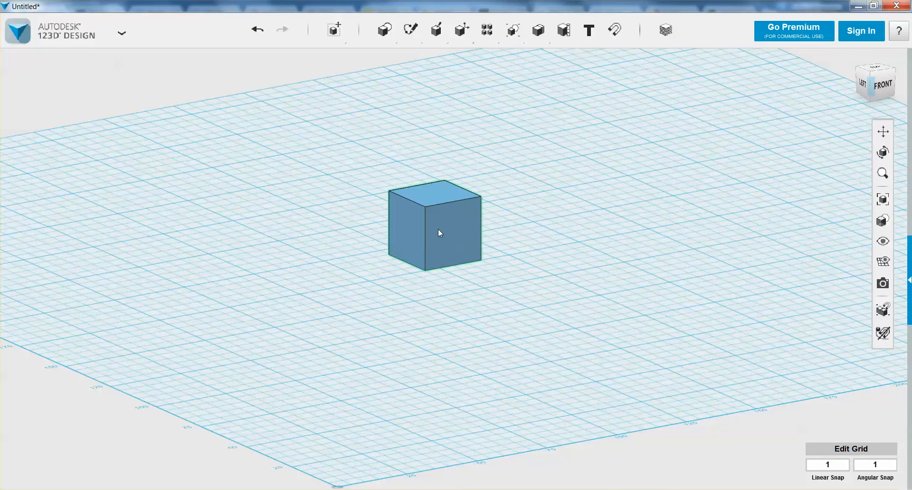
click(435, 226)
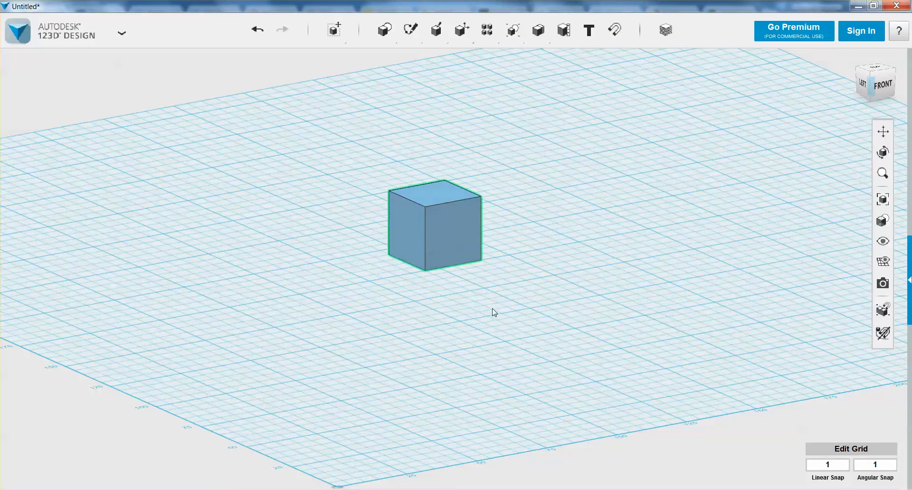
- Move the box with Move/Rotate, offsetting it roughly 3.3, 4.2 and -1.6 mm
click(332, 30)
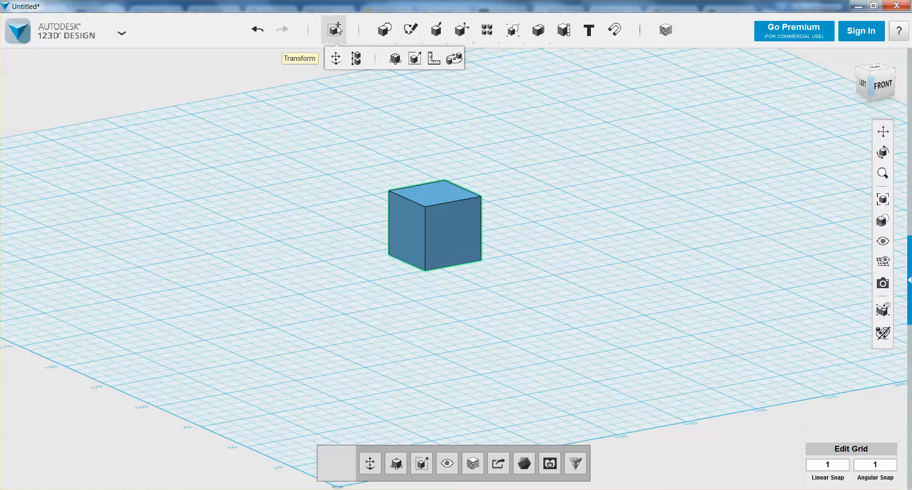
mouse_move(335, 58)
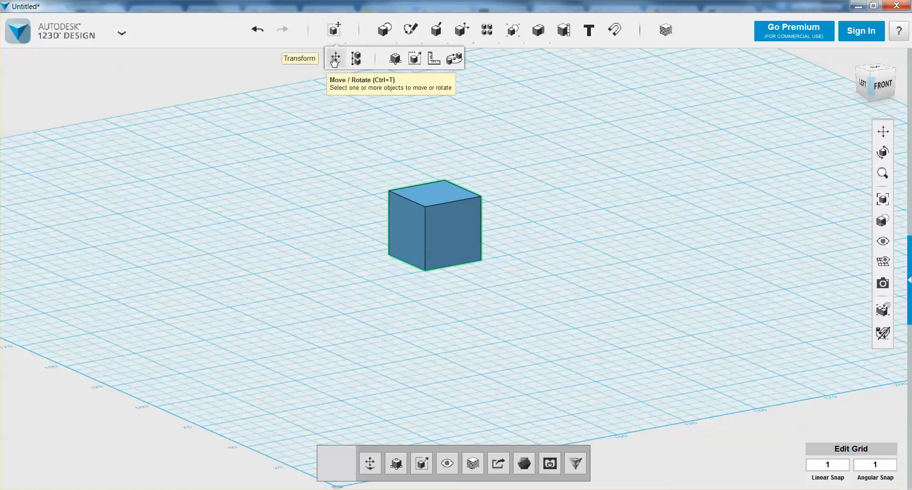
click(334, 57)
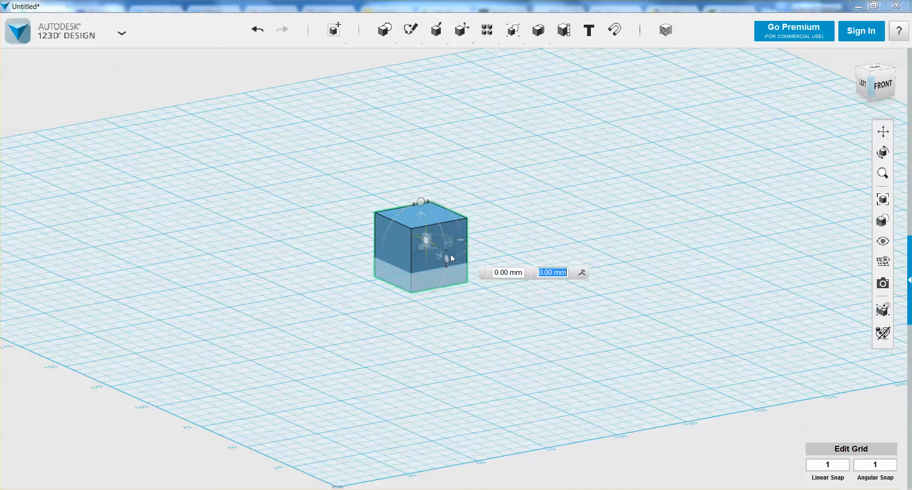
drag(451, 258, 450, 223)
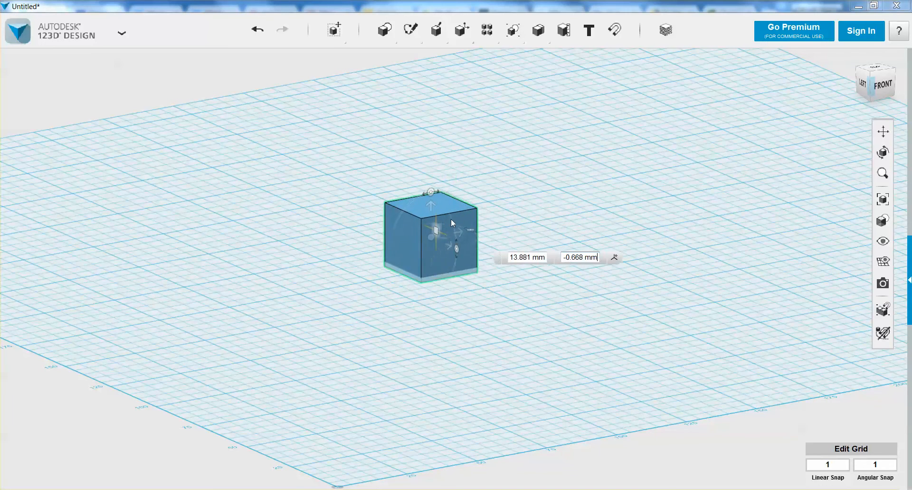
drag(451, 224, 442, 227)
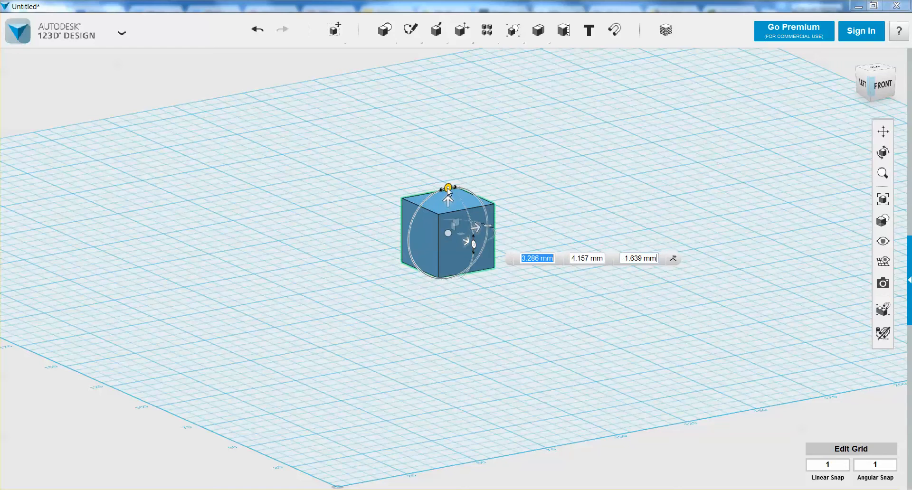
- Rotate the box to about 24 degrees using the manipulator's rotation handle
drag(446, 188, 477, 191)
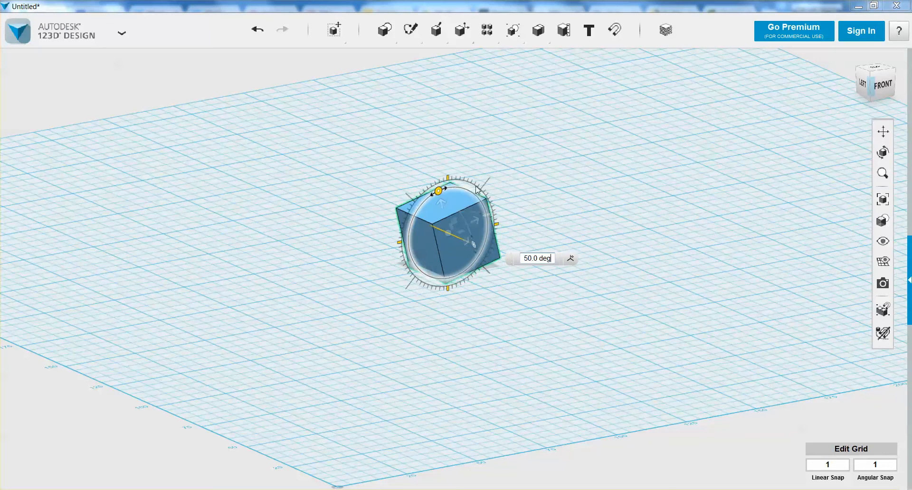
drag(438, 190, 433, 192)
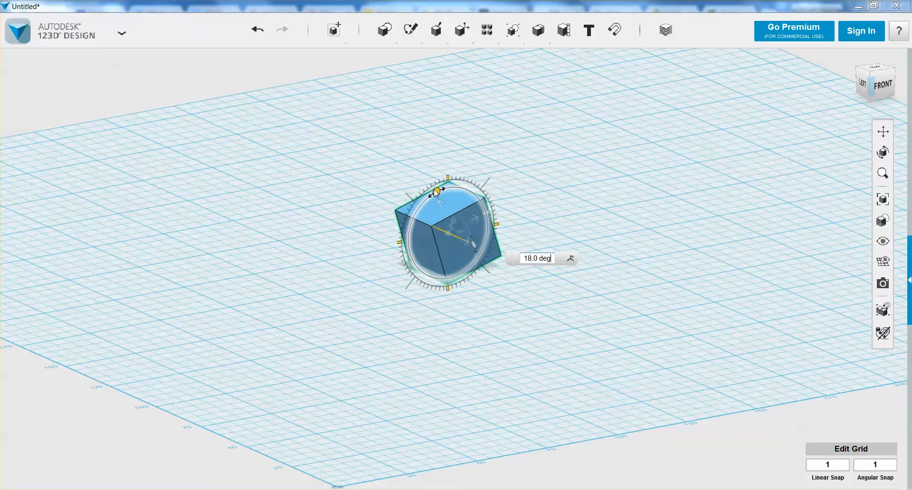
drag(435, 191, 485, 223)
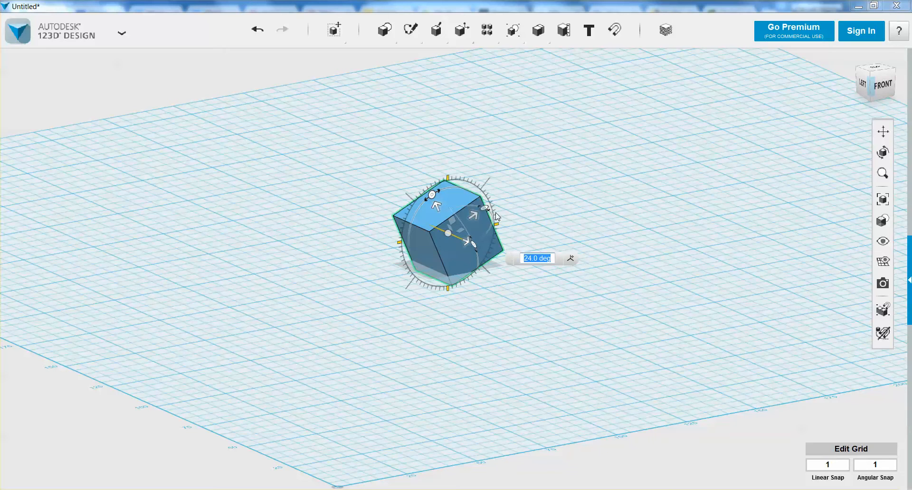
mouse_move(488, 233)
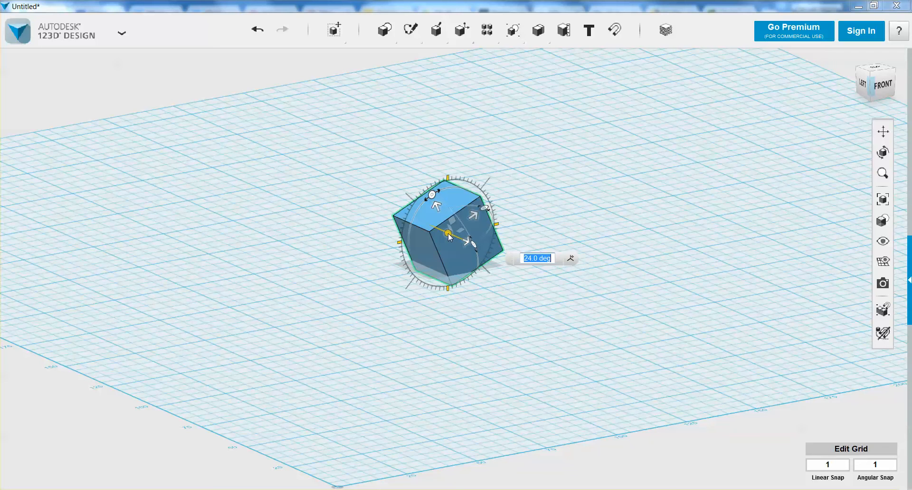
click(334, 29)
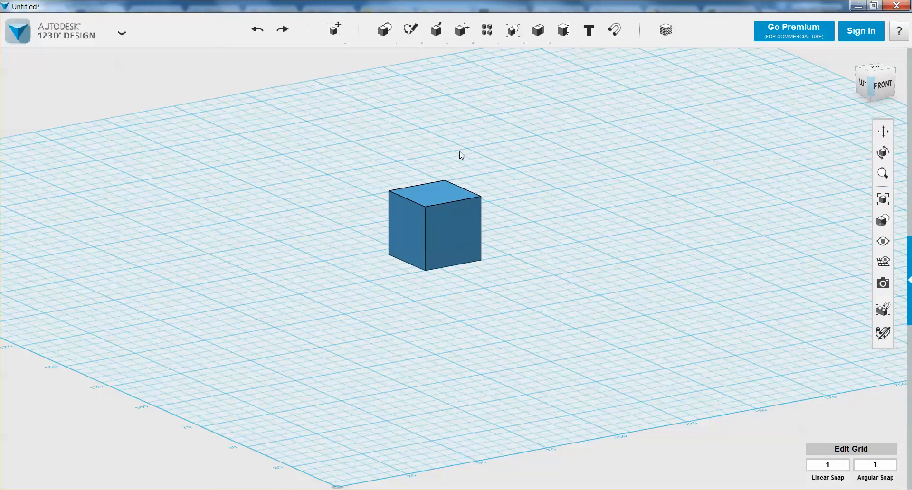
mouse_move(458, 161)
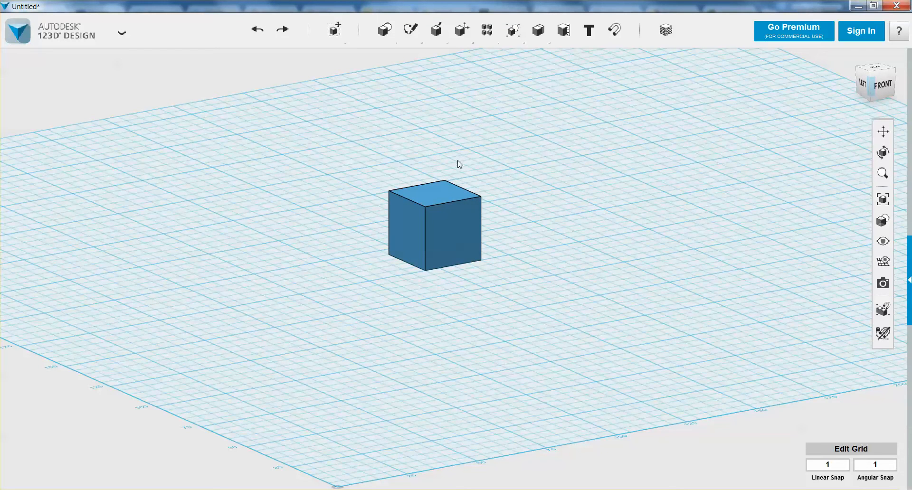
mouse_move(531, 179)
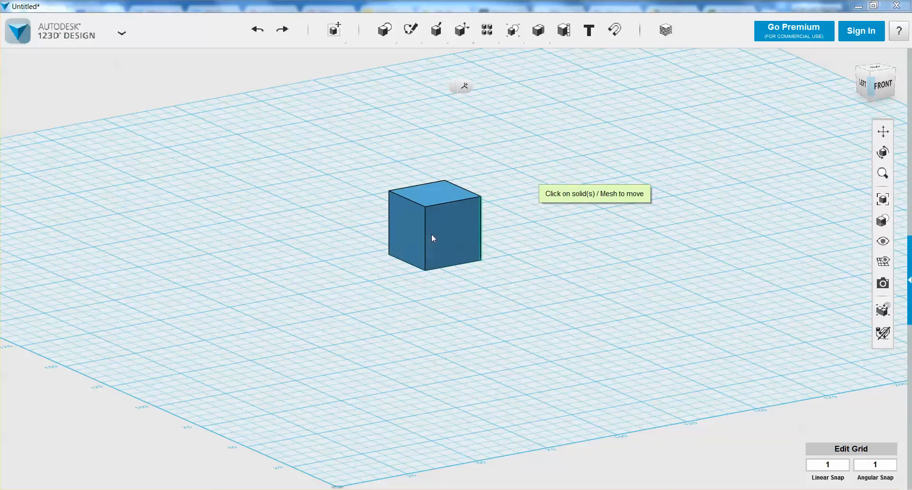
- Select the box again for moving
click(433, 239)
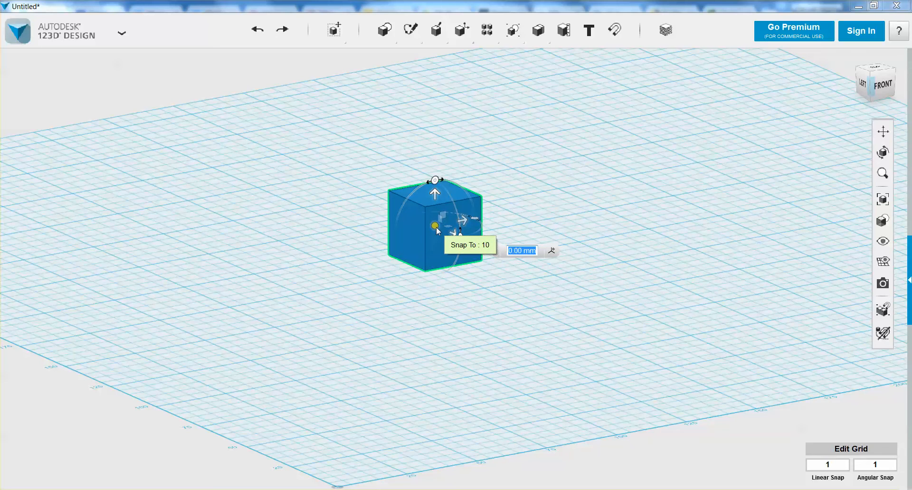
mouse_move(551, 251)
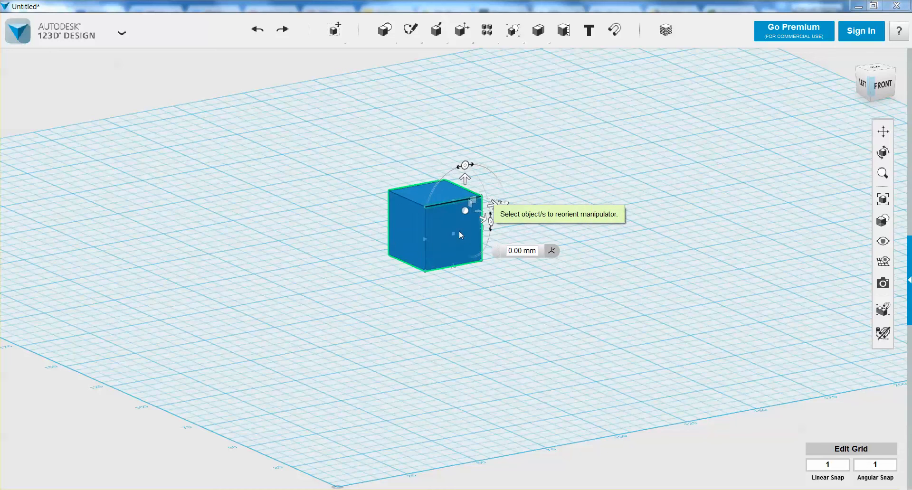
- Drag the move manipulator's pivot onto the box's top edge
drag(459, 236, 428, 242)
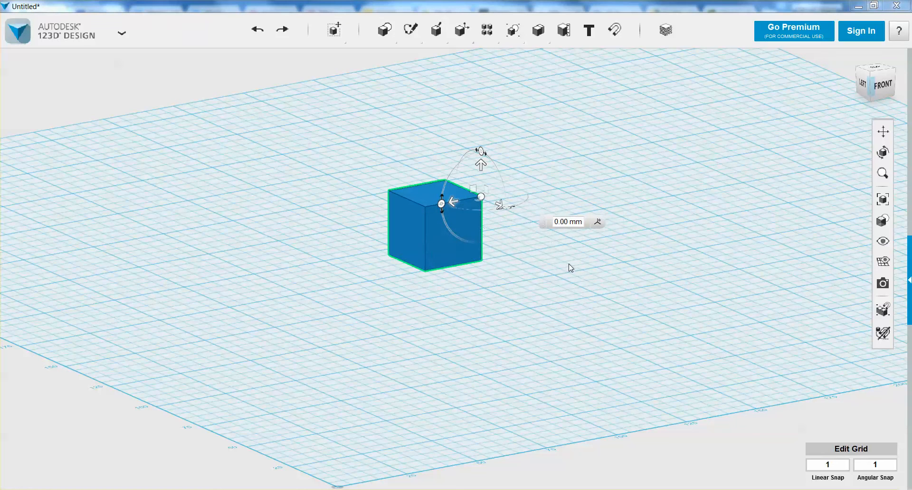
mouse_move(482, 201)
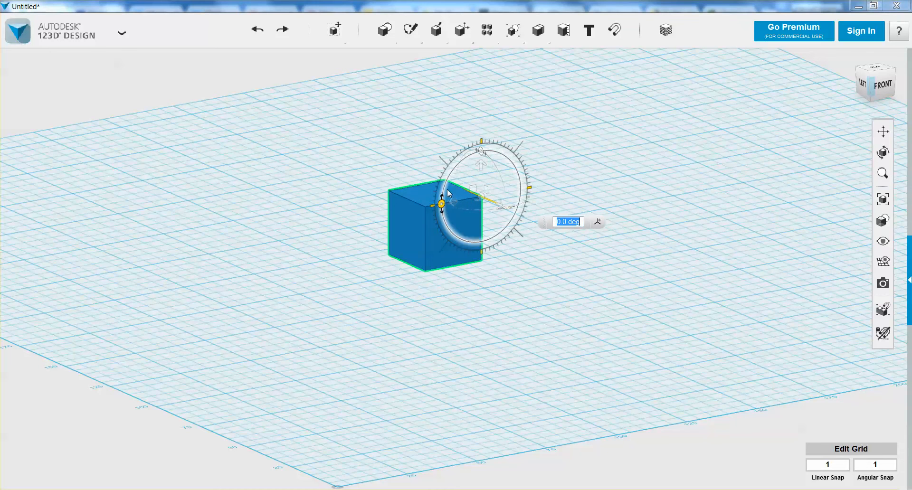
drag(483, 139, 477, 169)
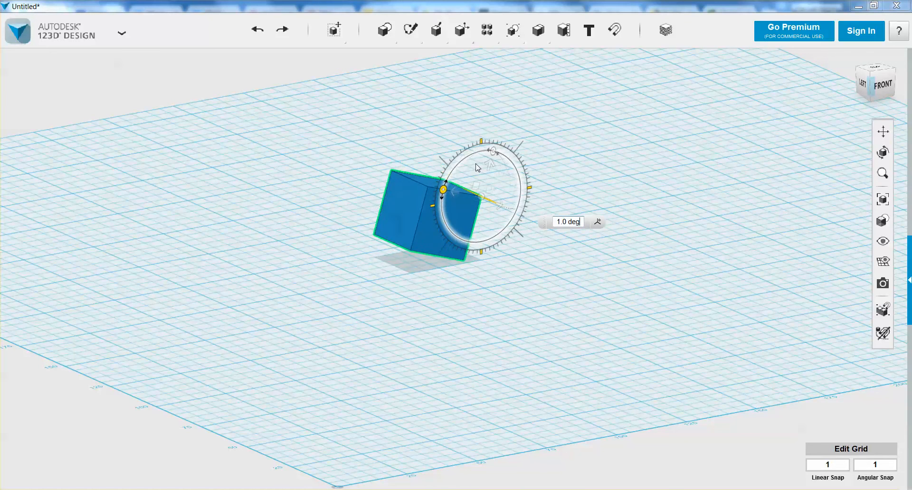
drag(443, 189, 494, 153)
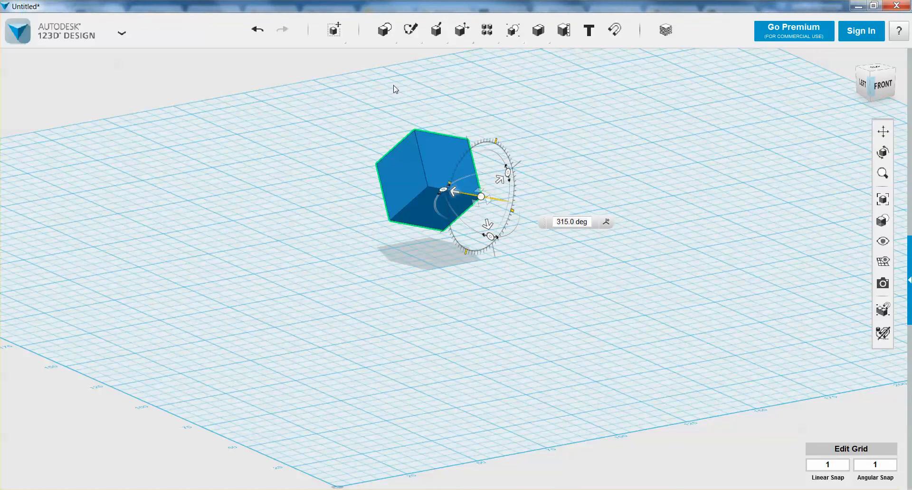
mouse_move(257, 29)
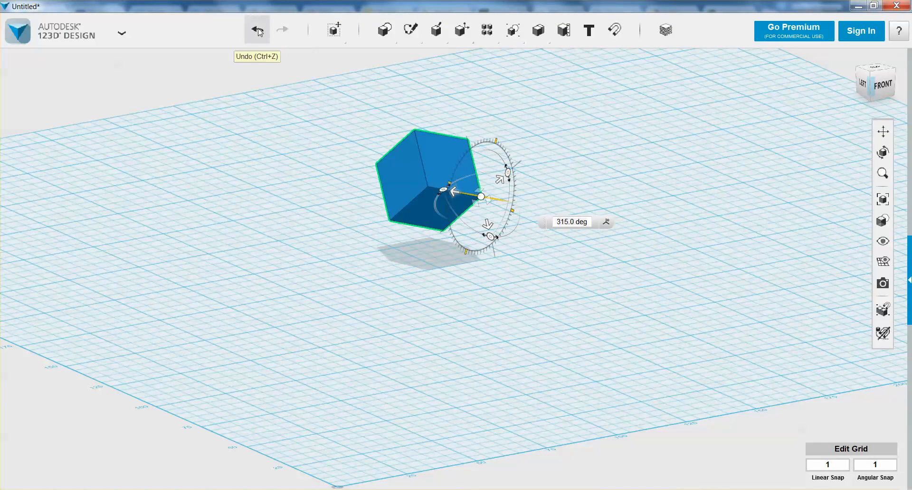
click(257, 29)
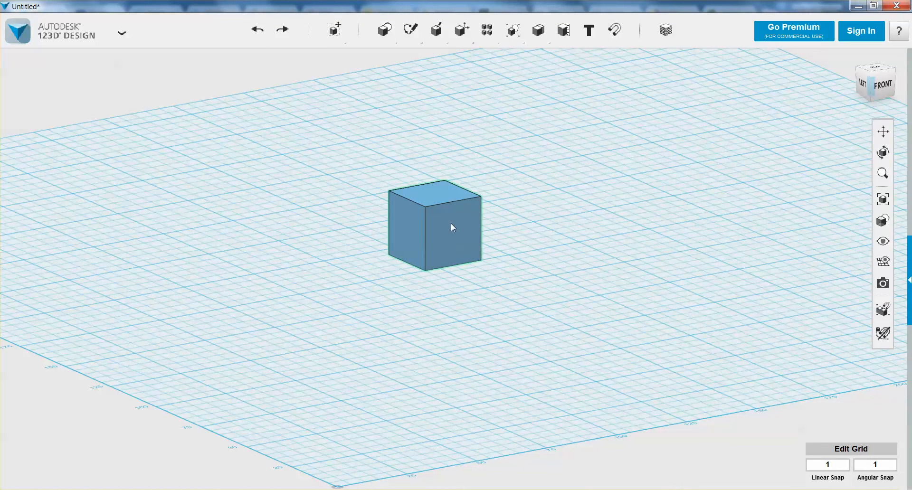
- Insert a second box, then tilt a box with the Move tool's rotate handle
click(384, 29)
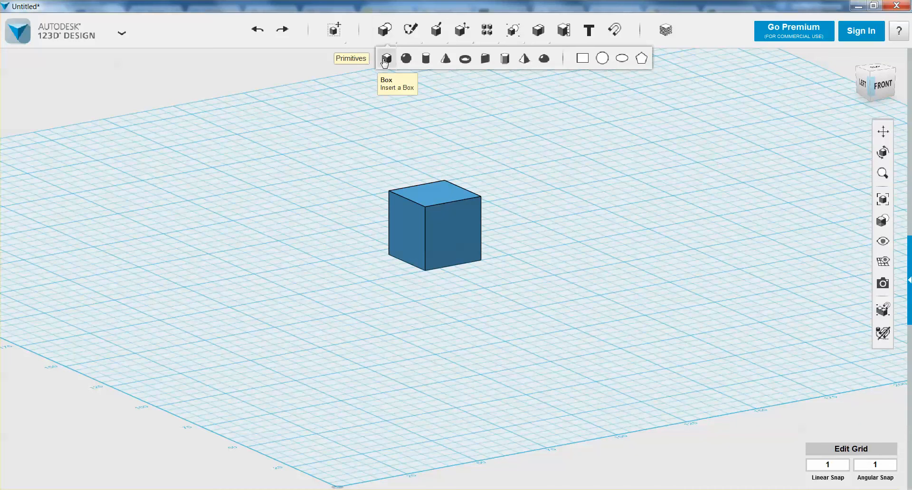
click(386, 57)
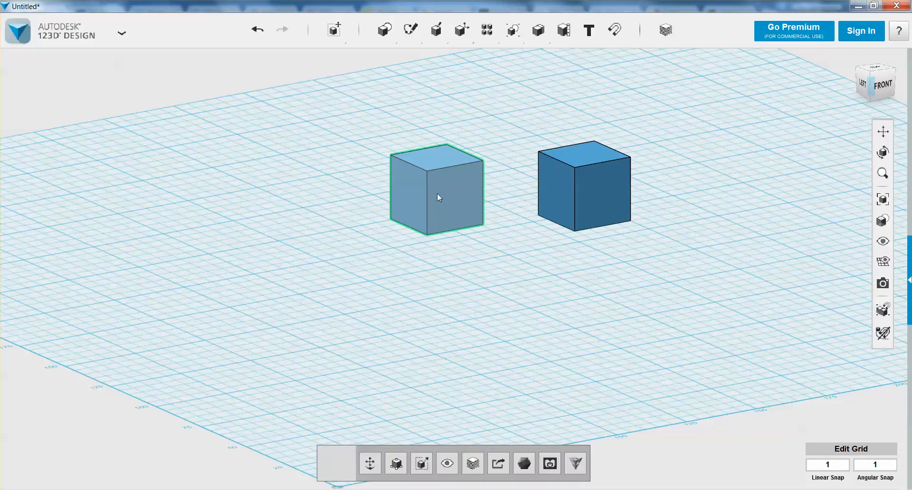
mouse_move(369, 464)
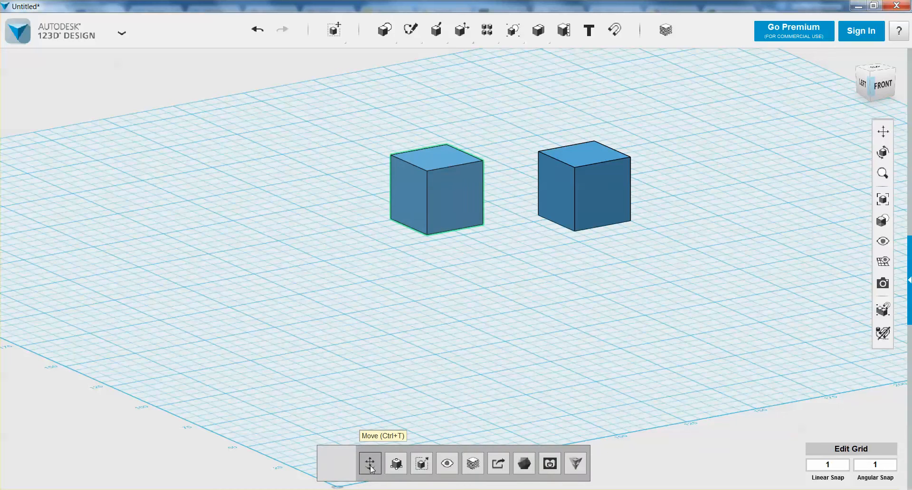
click(370, 463)
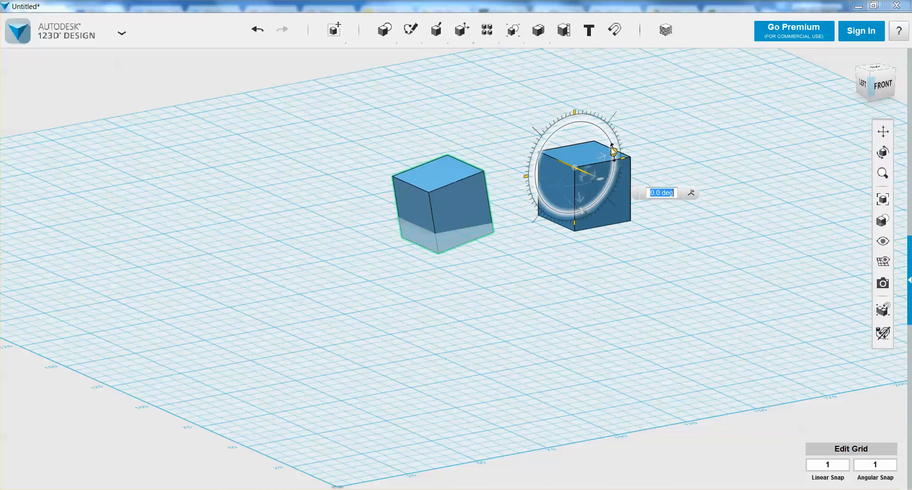
drag(612, 148, 612, 147)
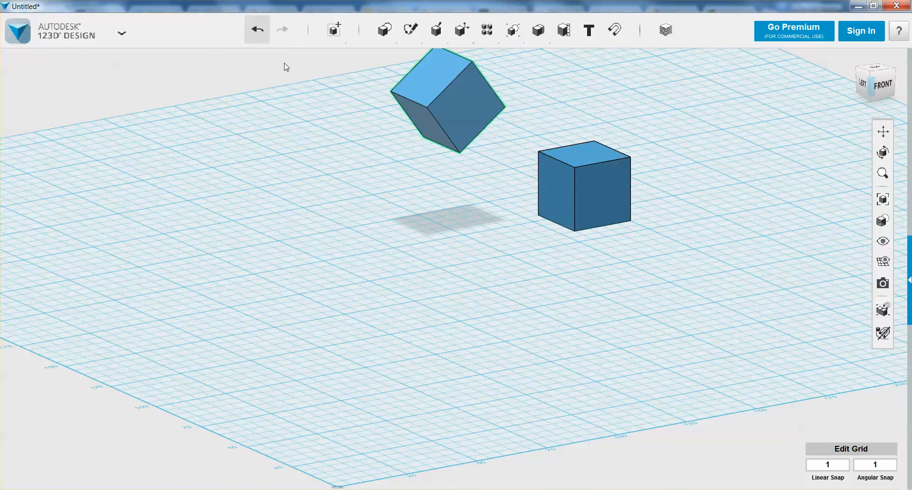
- Undo back to one box and scale it uniformly to a factor of about 2.14
click(256, 29)
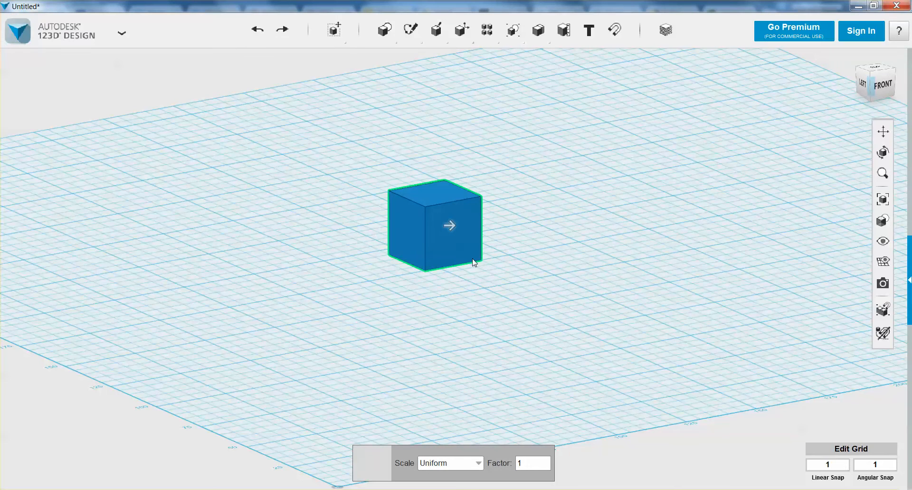
mouse_move(451, 228)
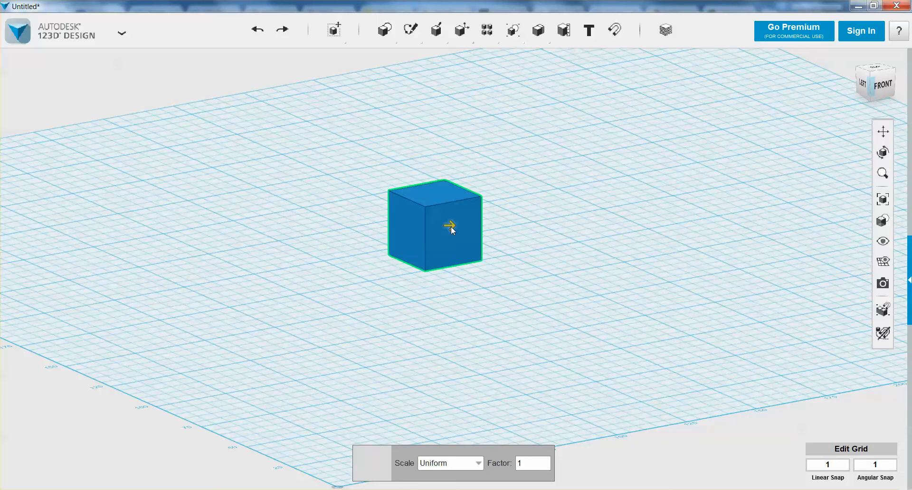
drag(450, 225, 425, 234)
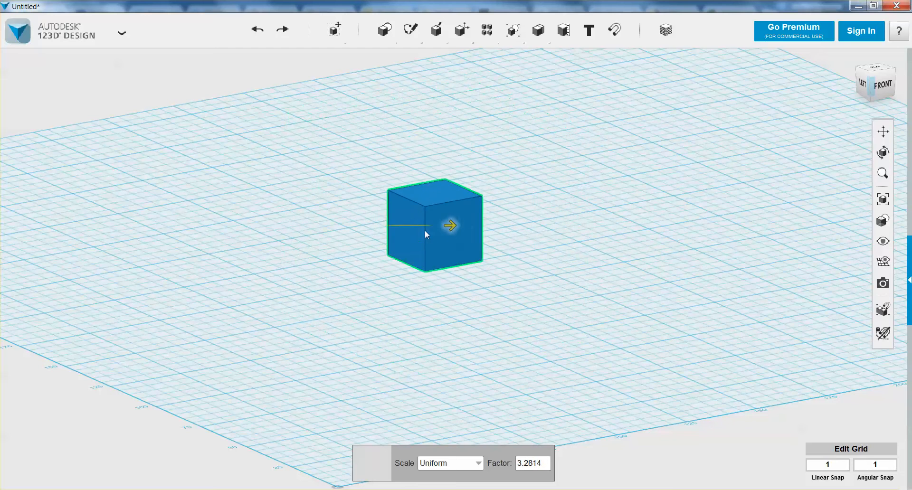
drag(448, 225, 459, 226)
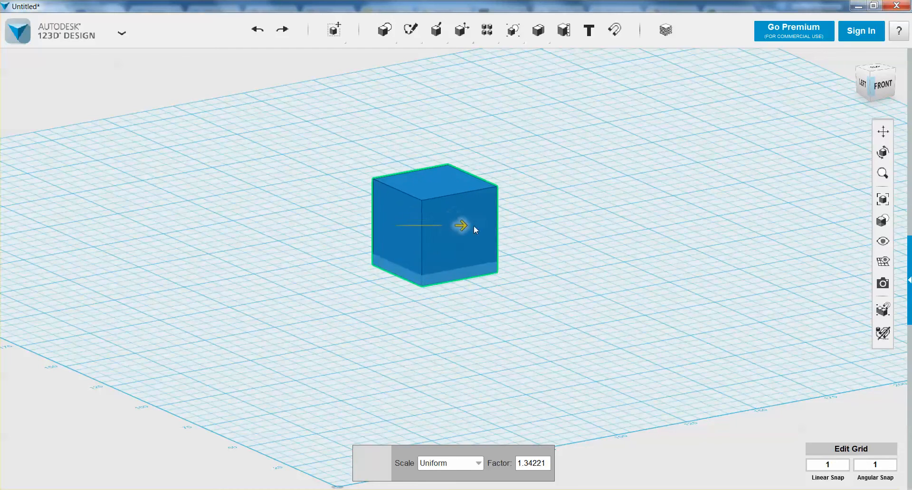
drag(460, 226, 403, 225)
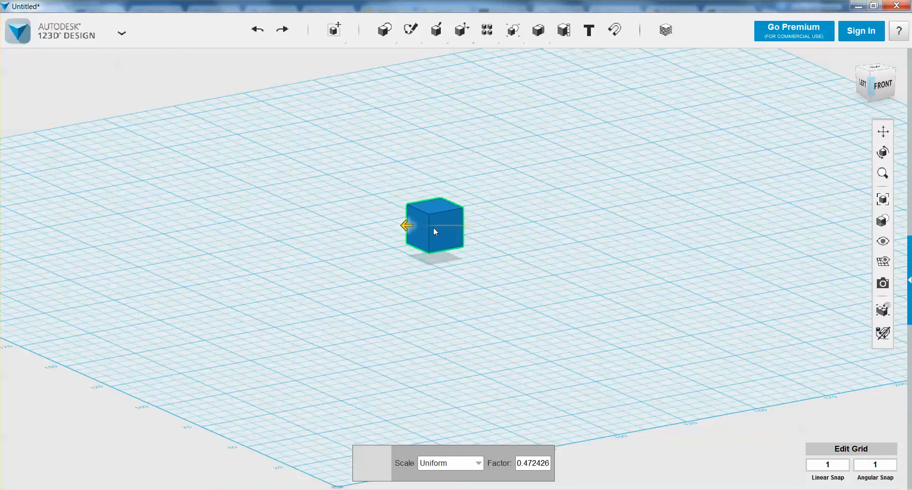
drag(404, 226, 398, 225)
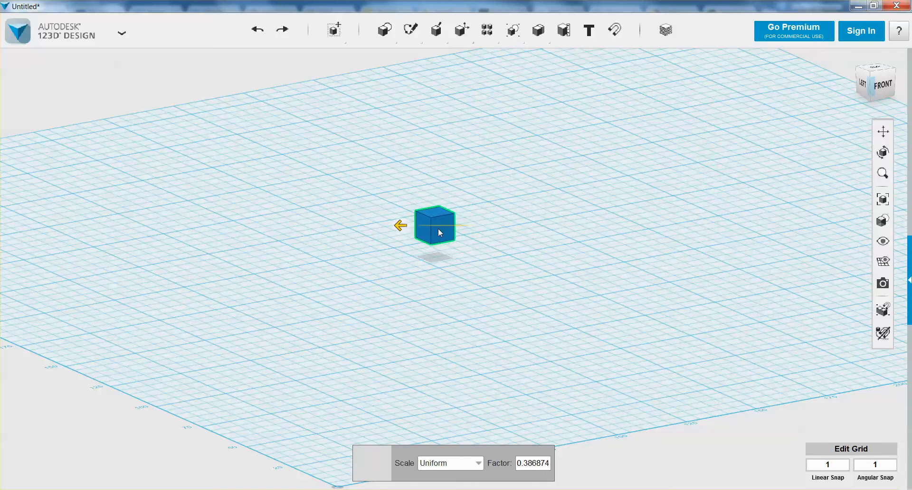
drag(400, 226, 530, 226)
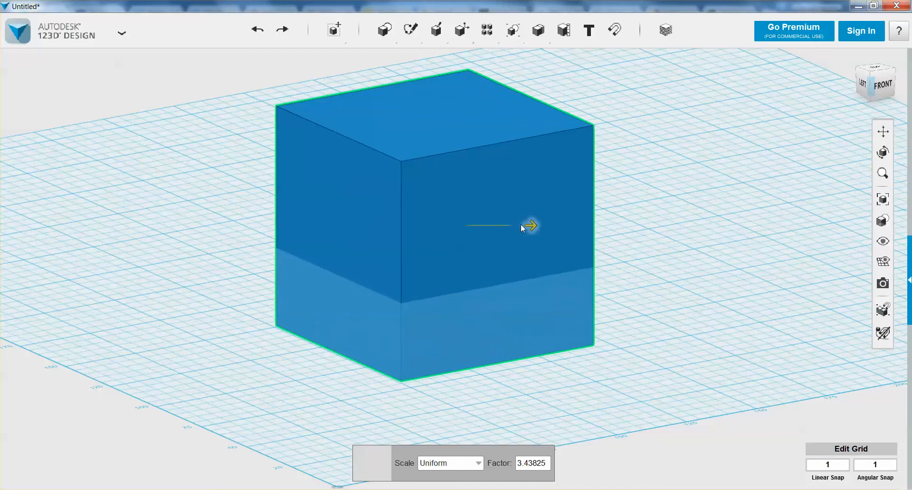
drag(529, 227, 522, 227)
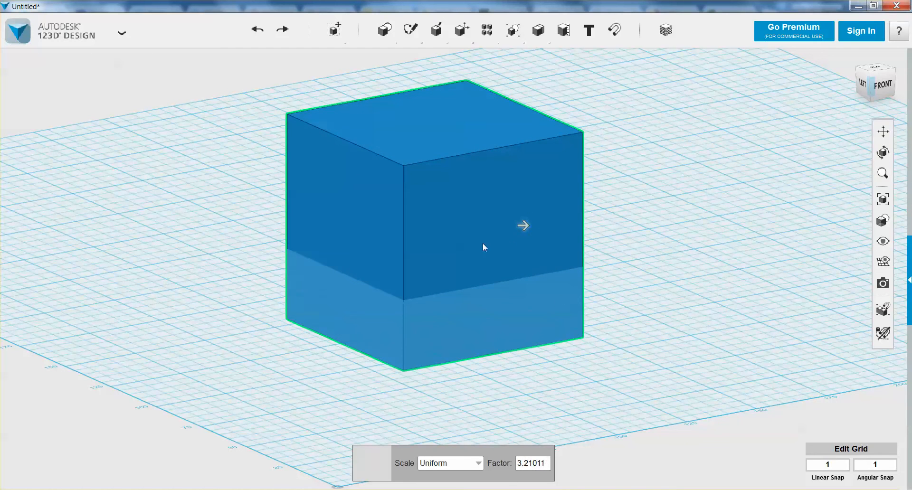
drag(522, 226, 492, 225)
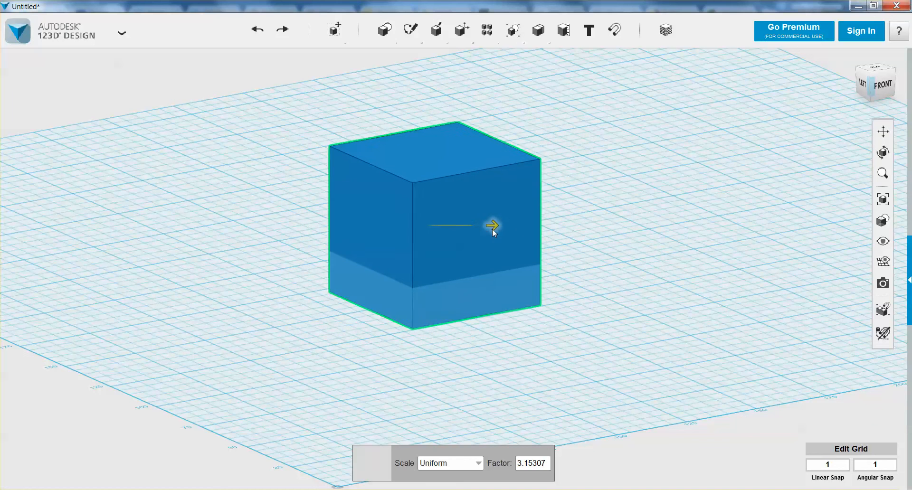
click(450, 464)
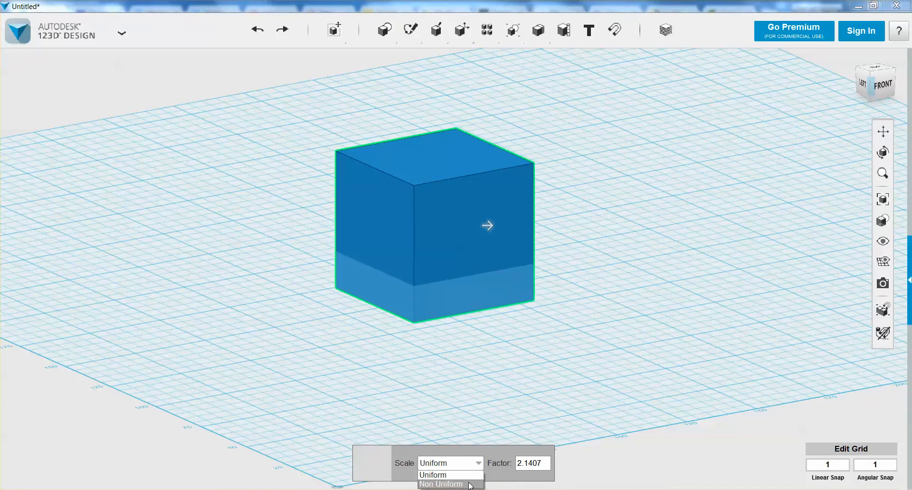
- Switch scaling to Non Uniform and set factors 1, 2 and 1 along X, Y, Z
click(441, 485)
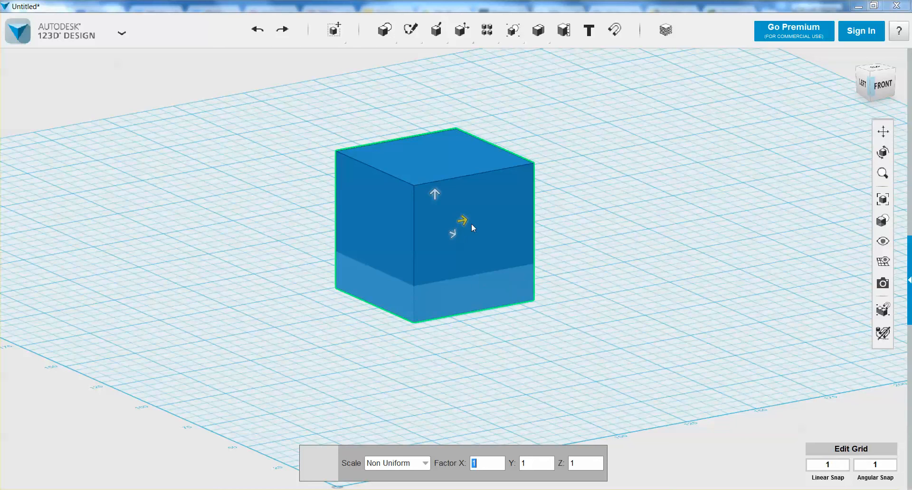
mouse_move(464, 226)
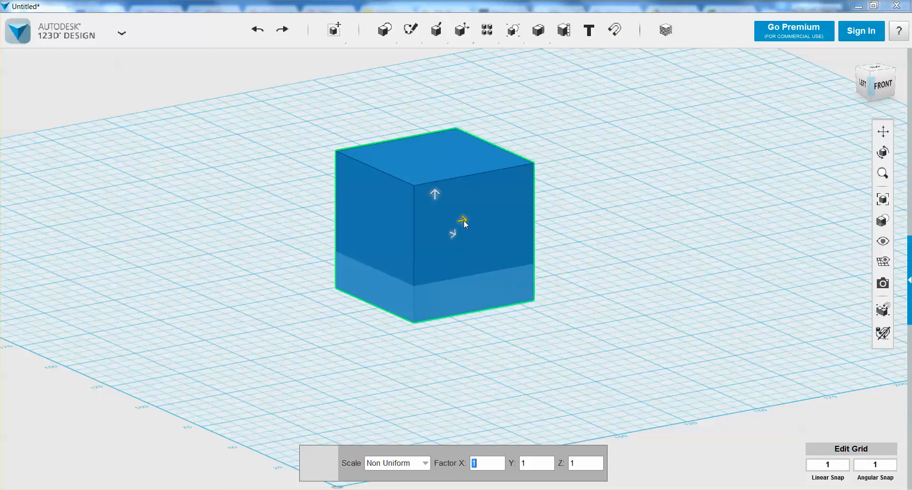
drag(453, 232, 489, 218)
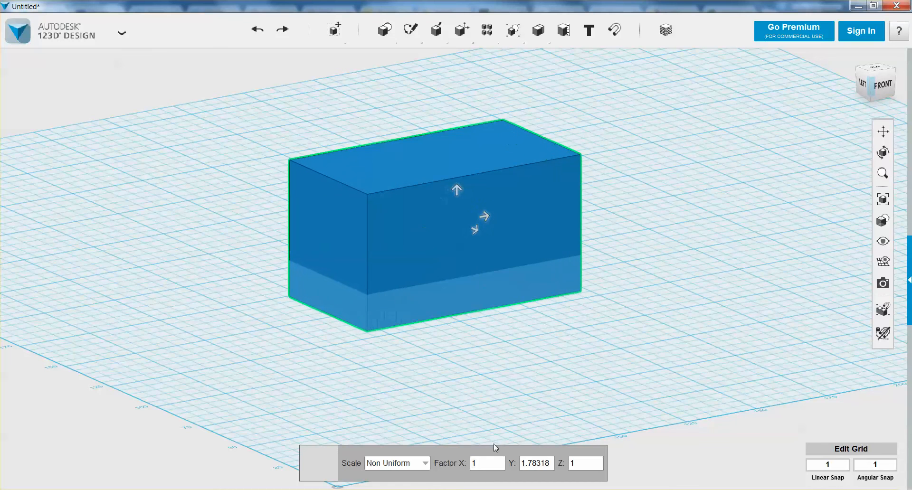
click(535, 462)
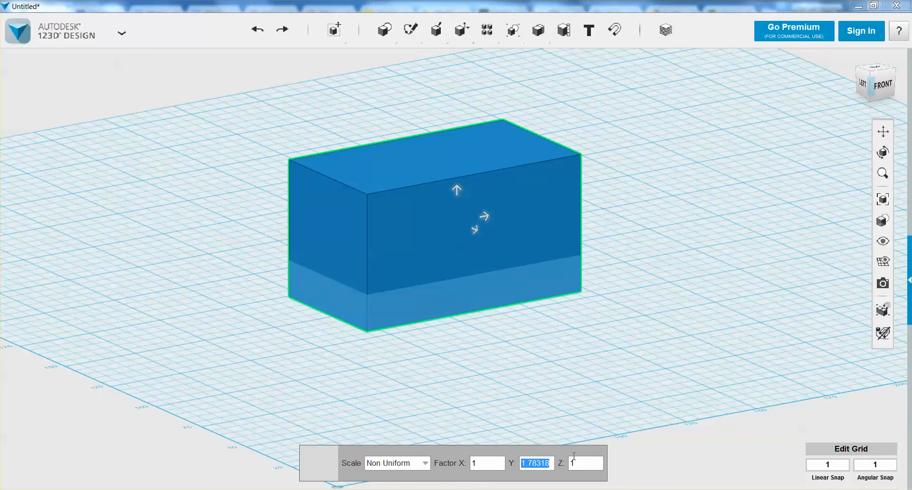
text(2)
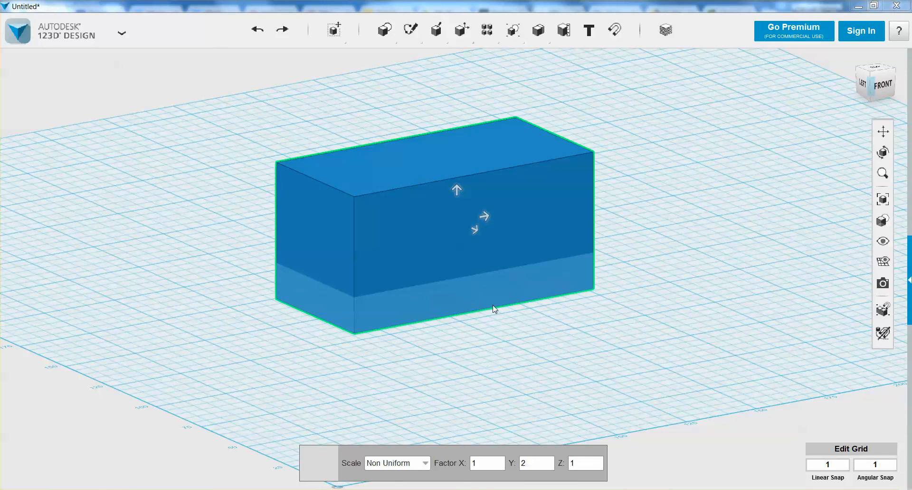
mouse_move(517, 252)
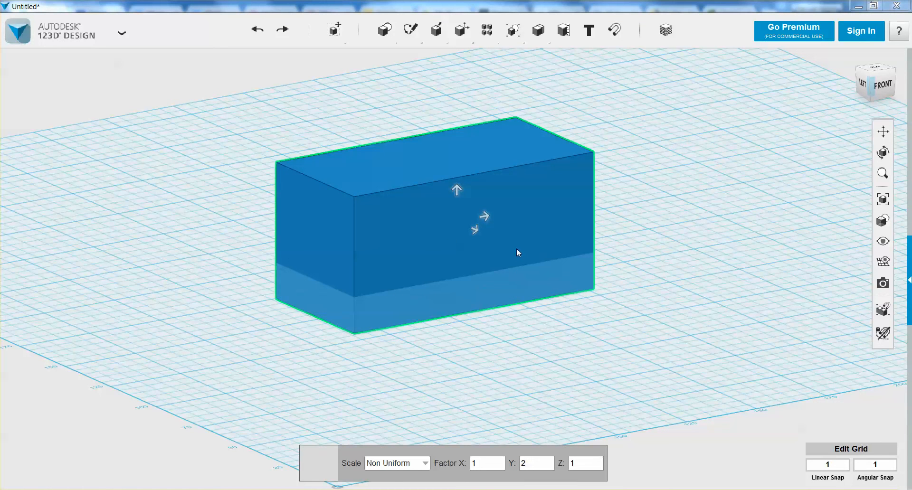
mouse_move(451, 238)
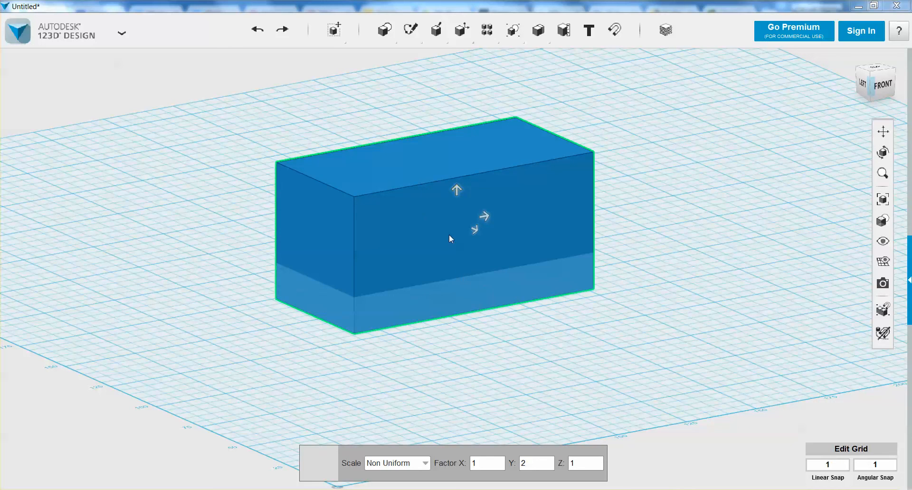